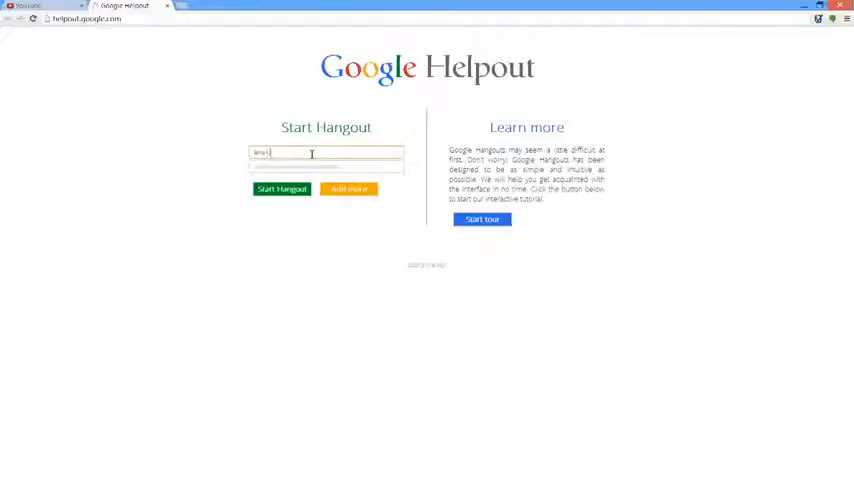
- Add another participant email field and start the Hangout video call with the four invitees
left_click(349, 189)
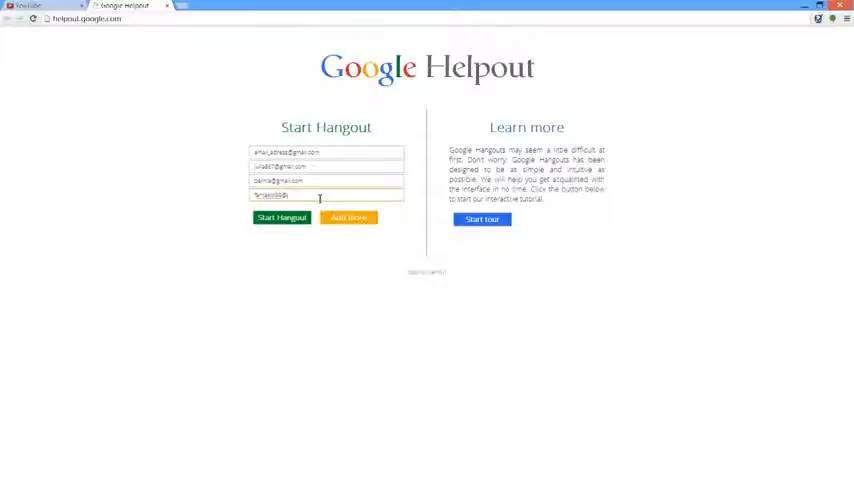
left_click(281, 217)
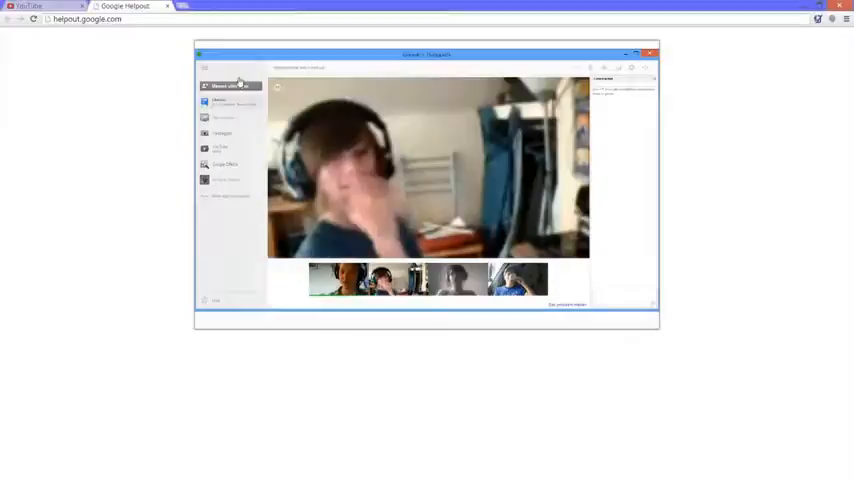